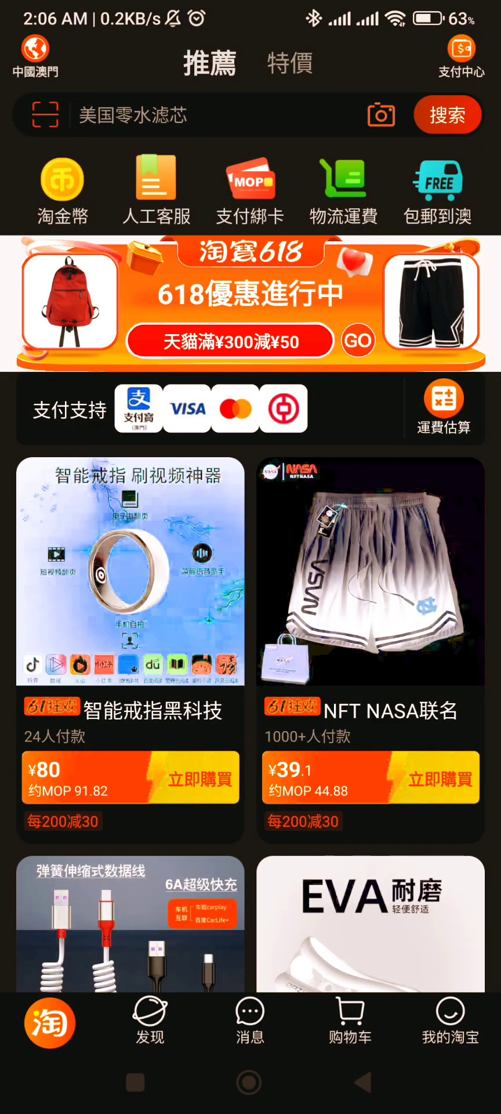
Scroll the Taobao recommendations feed down to the ¥799 Feiyu pocket gimbal camera card
scroll("down", 3)
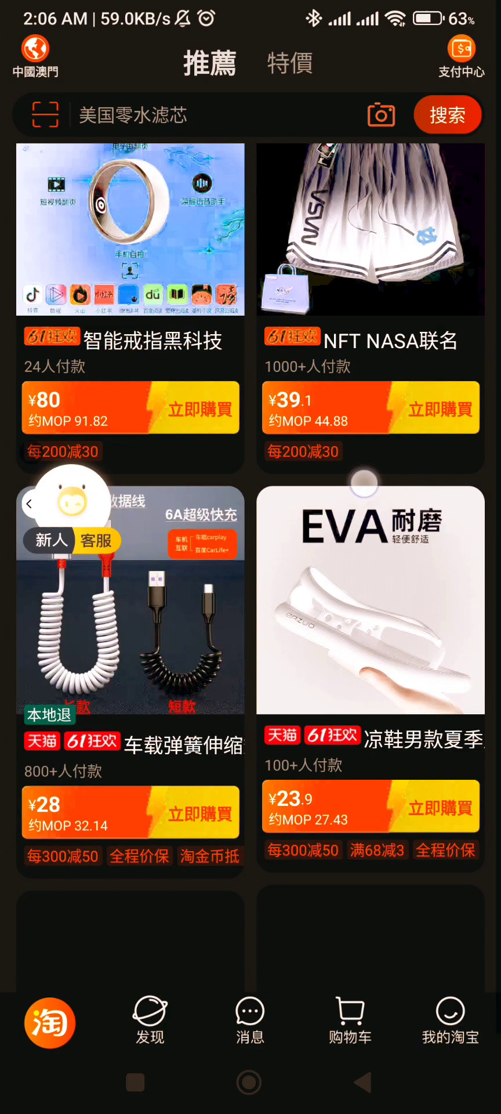
scroll("down", 3)
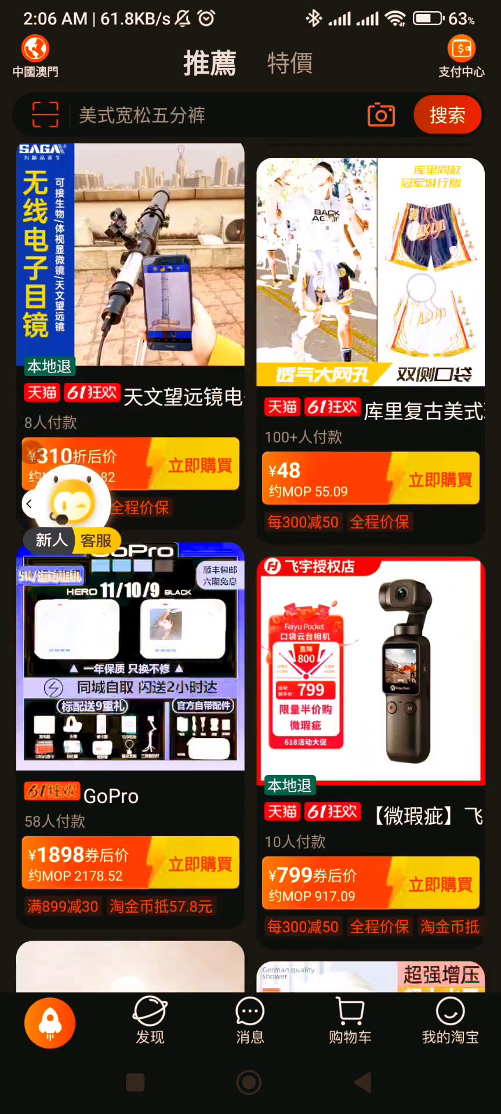
scroll("down", 3)
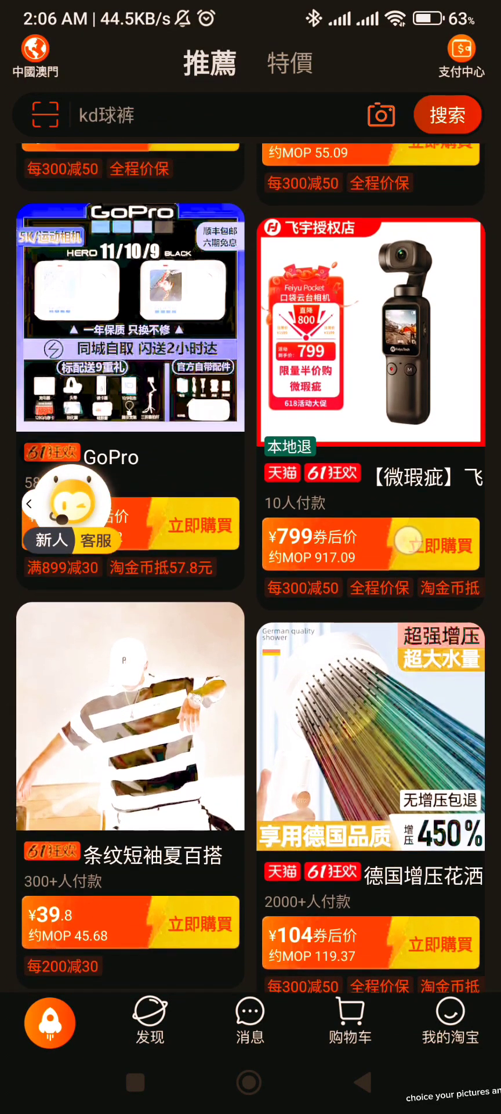
scroll("down", 3)
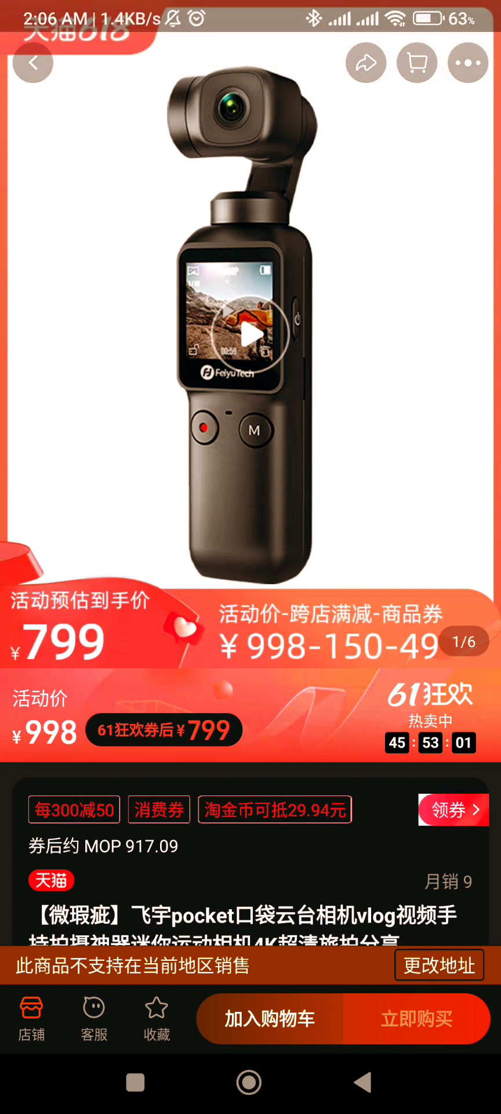
Scroll down the Feiyu pocket camera product page to browse its details
scroll("down", 3)
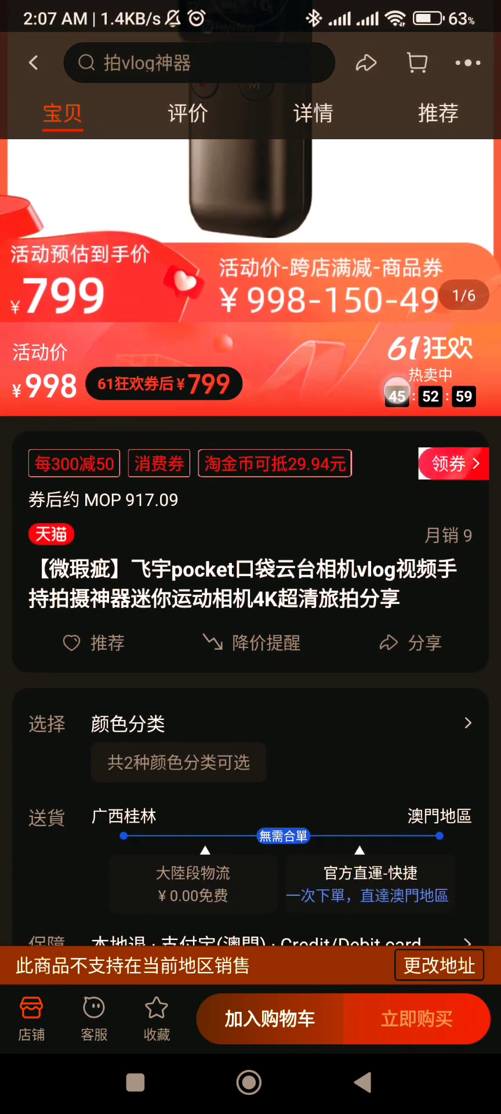
scroll("down", 3)
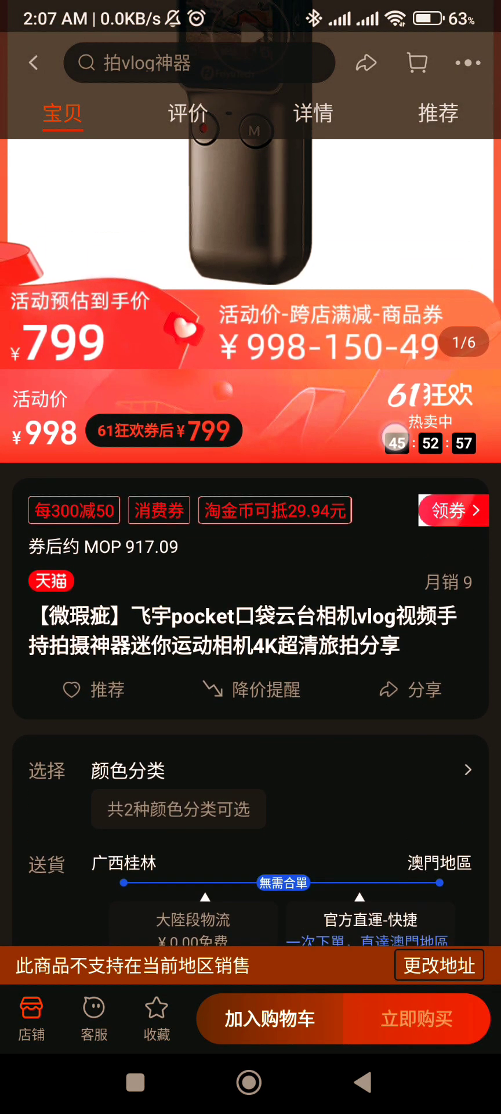
scroll("down", 3)
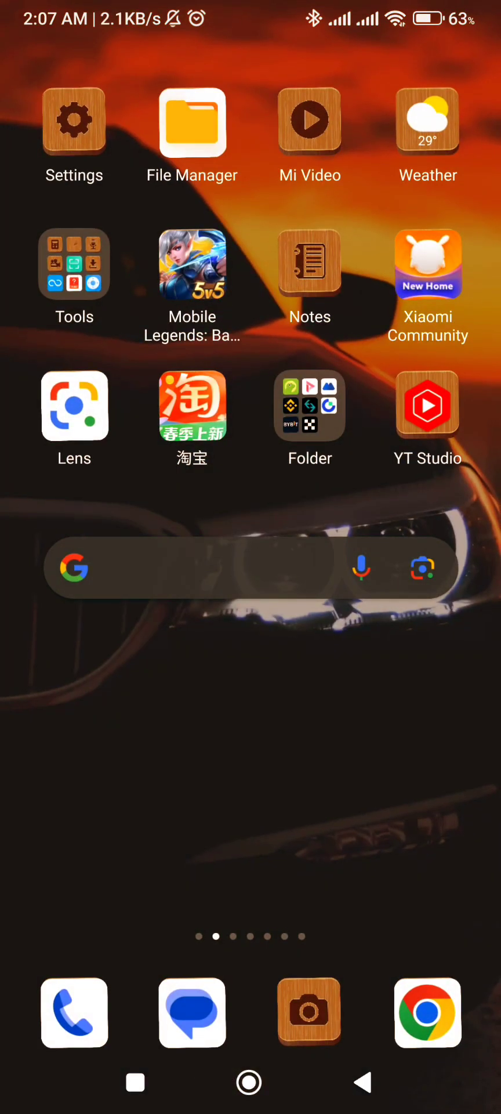
Launch Google Lens from the home screen so recent screenshots appear
left_click(74, 405)
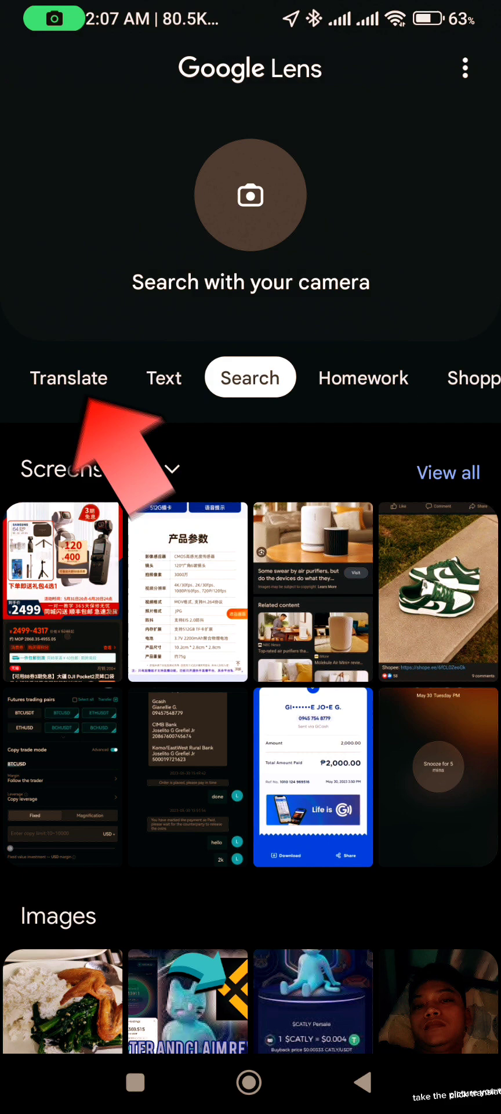
left_click(68, 378)
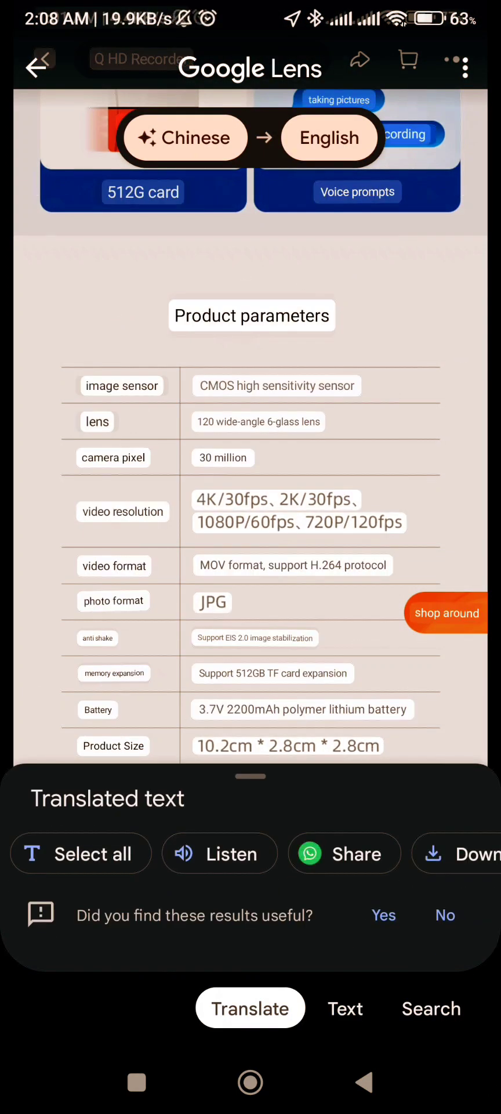
Toggle back to the English translation and read the spec table down to product weight, about 75g
scroll("down", 3)
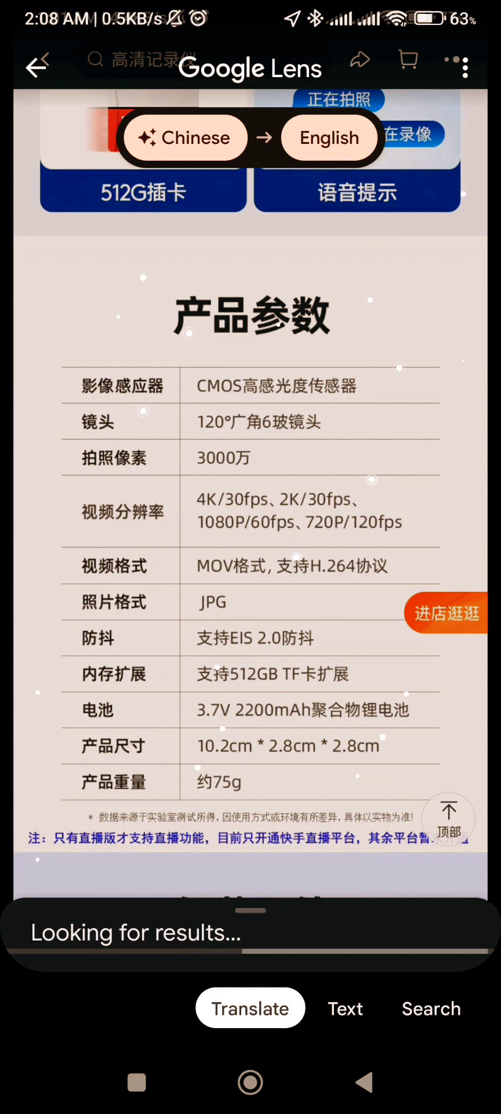
left_click(250, 1009)
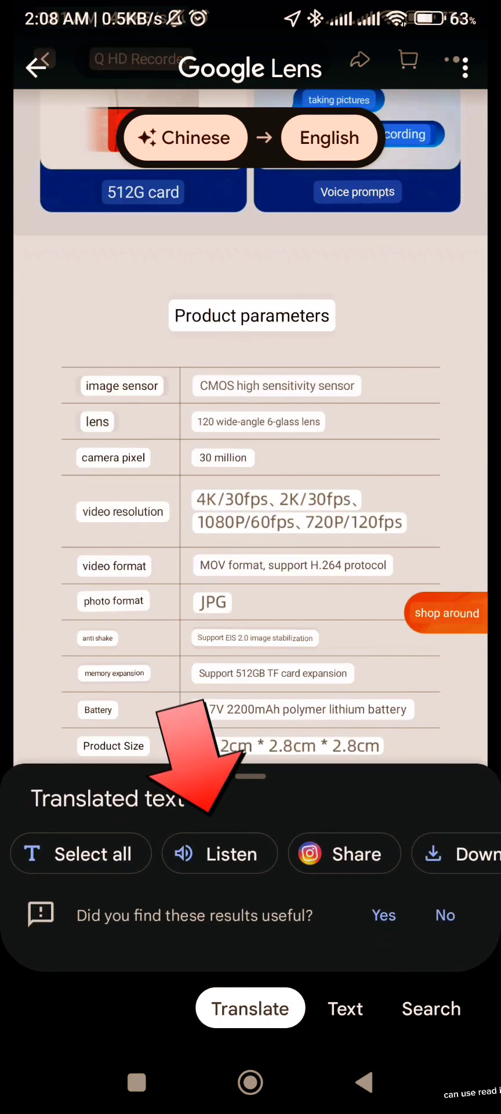
scroll("down", 3)
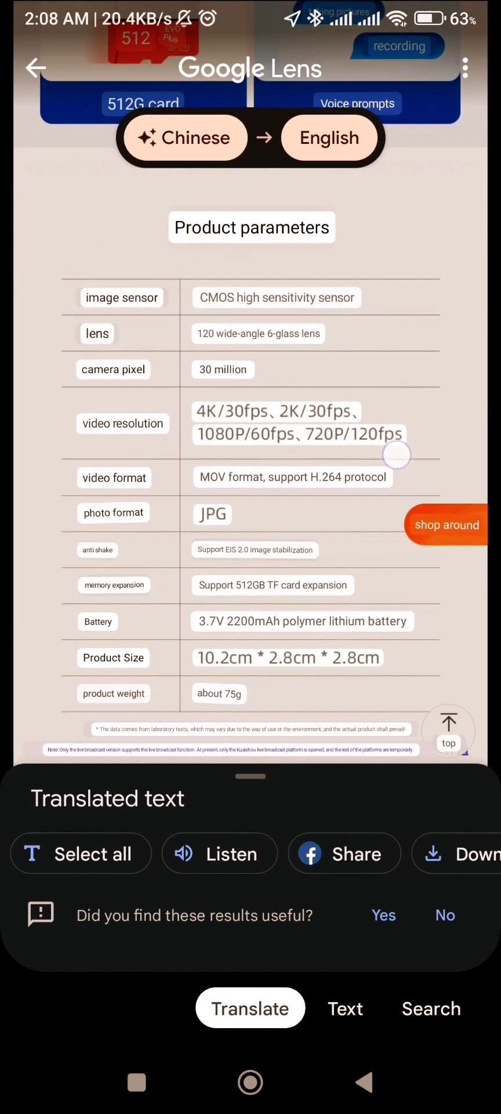